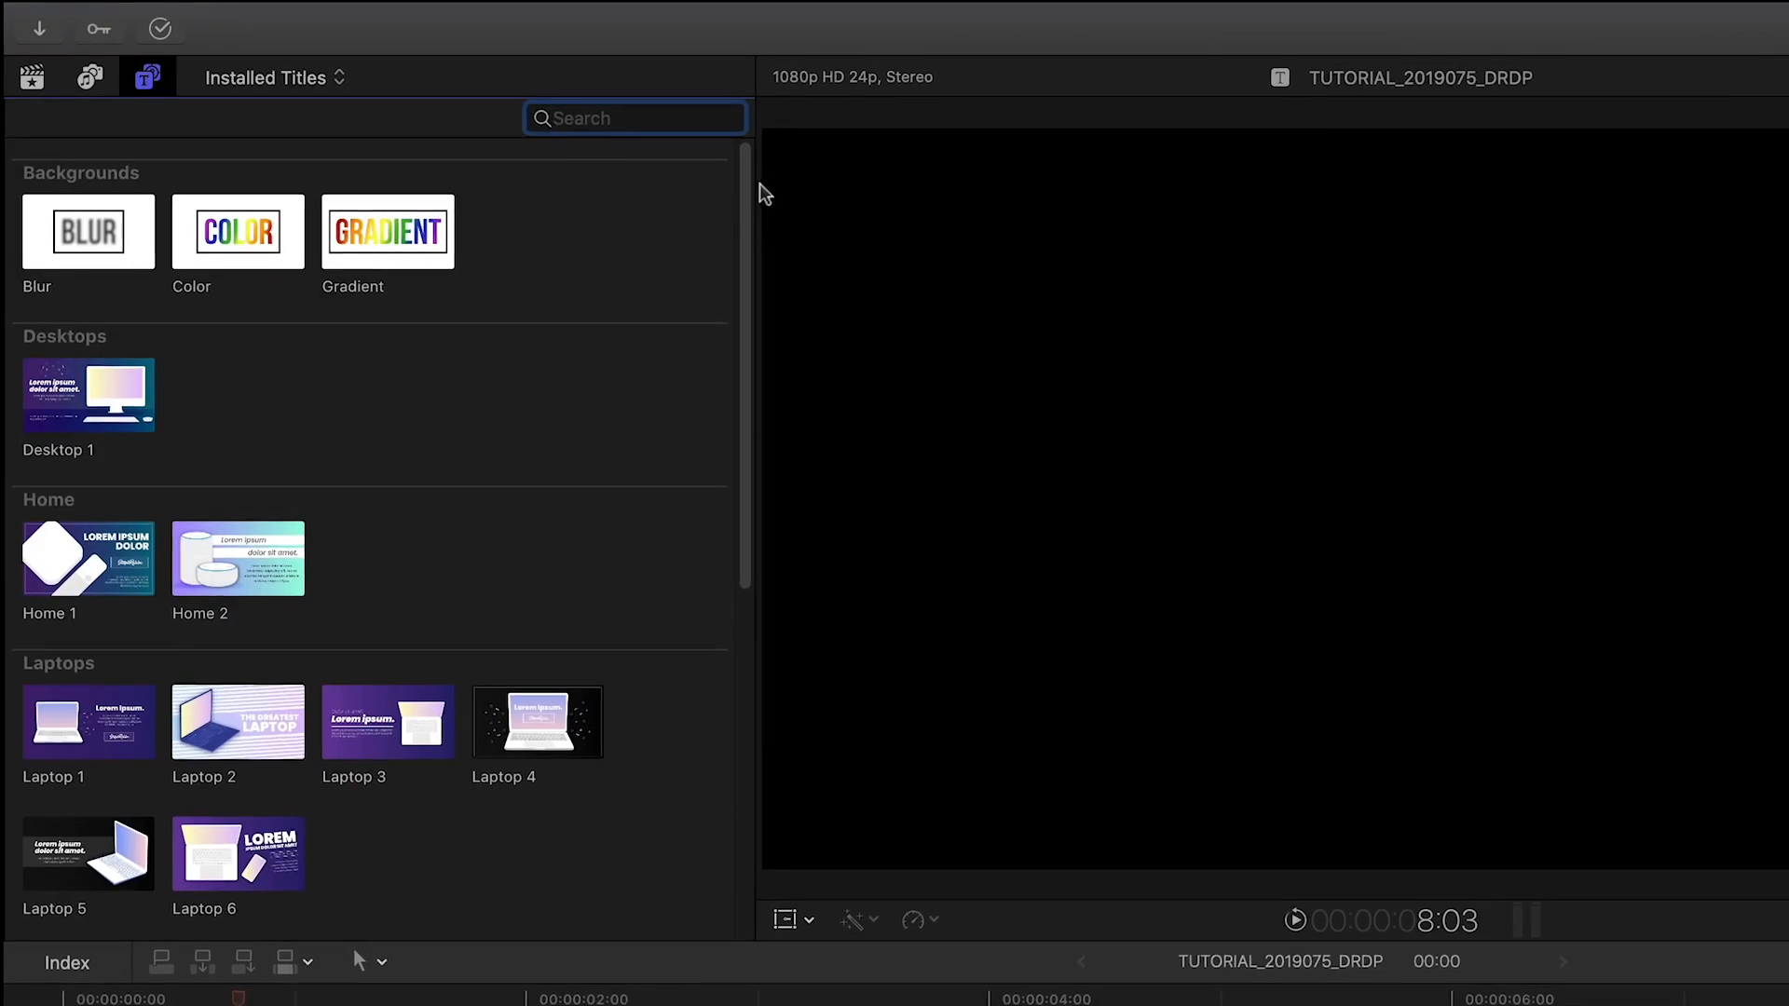
Scroll the Titles browser down to the Laptops category to reach Laptop 6
{"action": "scroll", "scroll_direction": "down", "scroll_amount": 3}
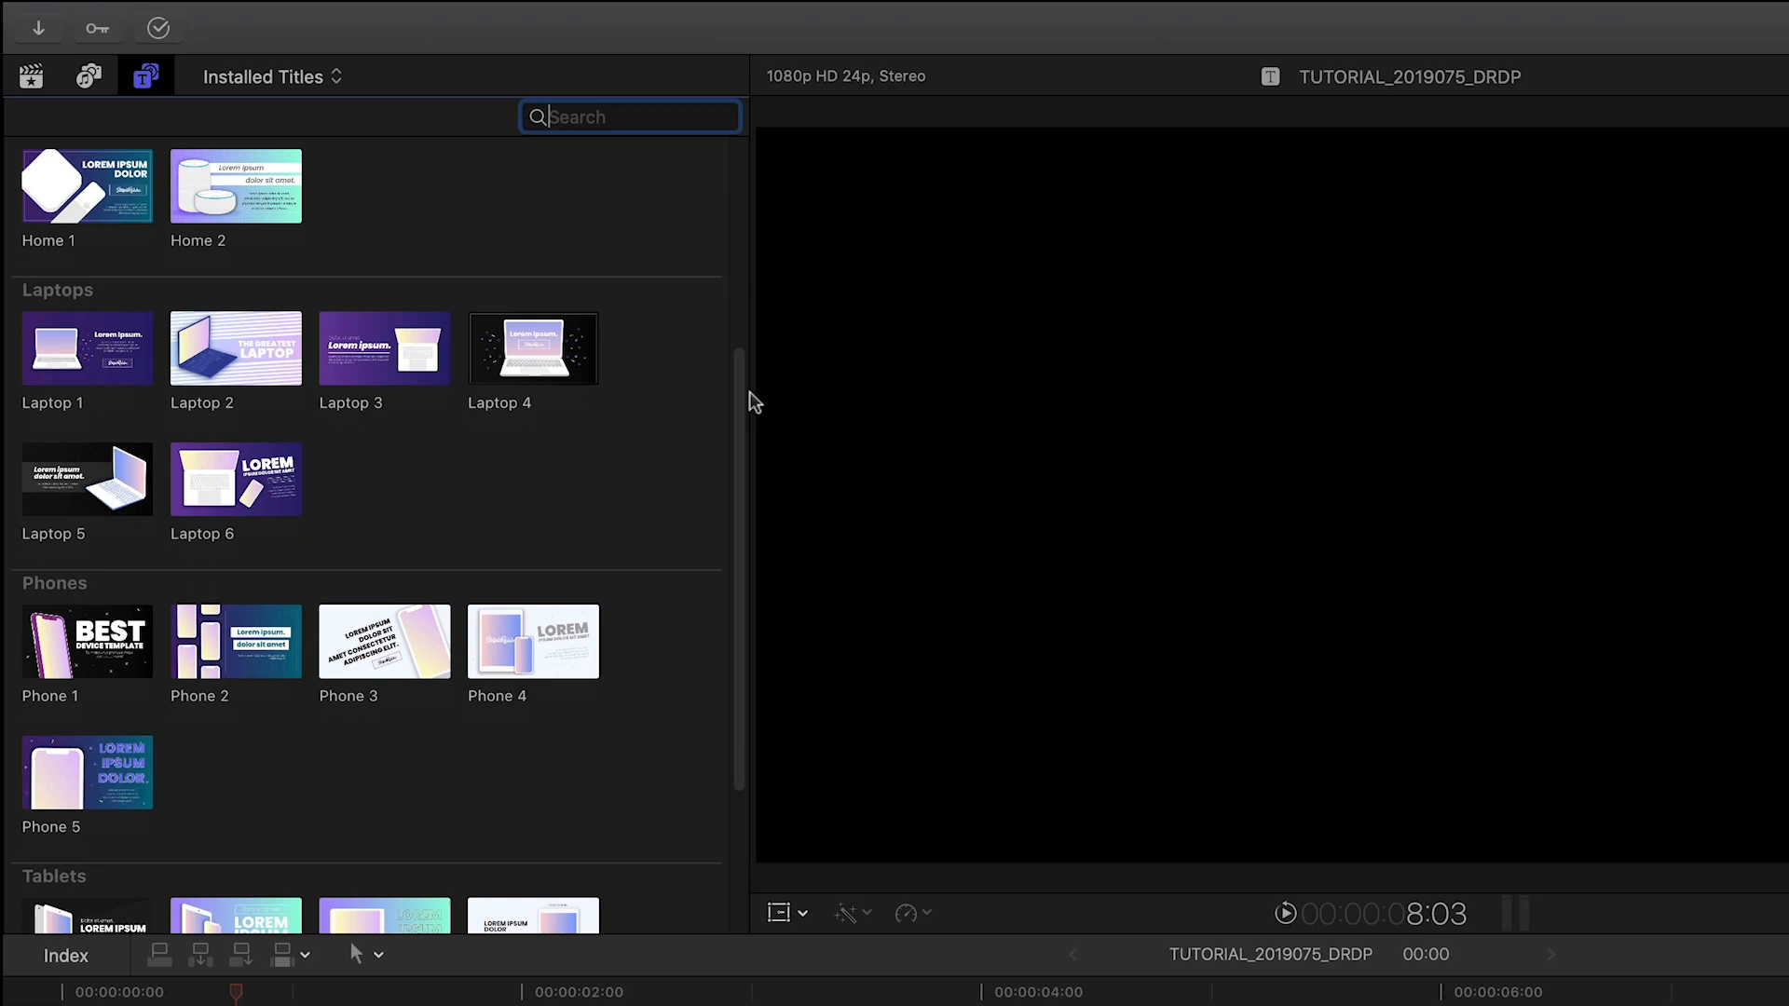
{"action": "scroll", "scroll_direction": "down", "scroll_amount": 3}
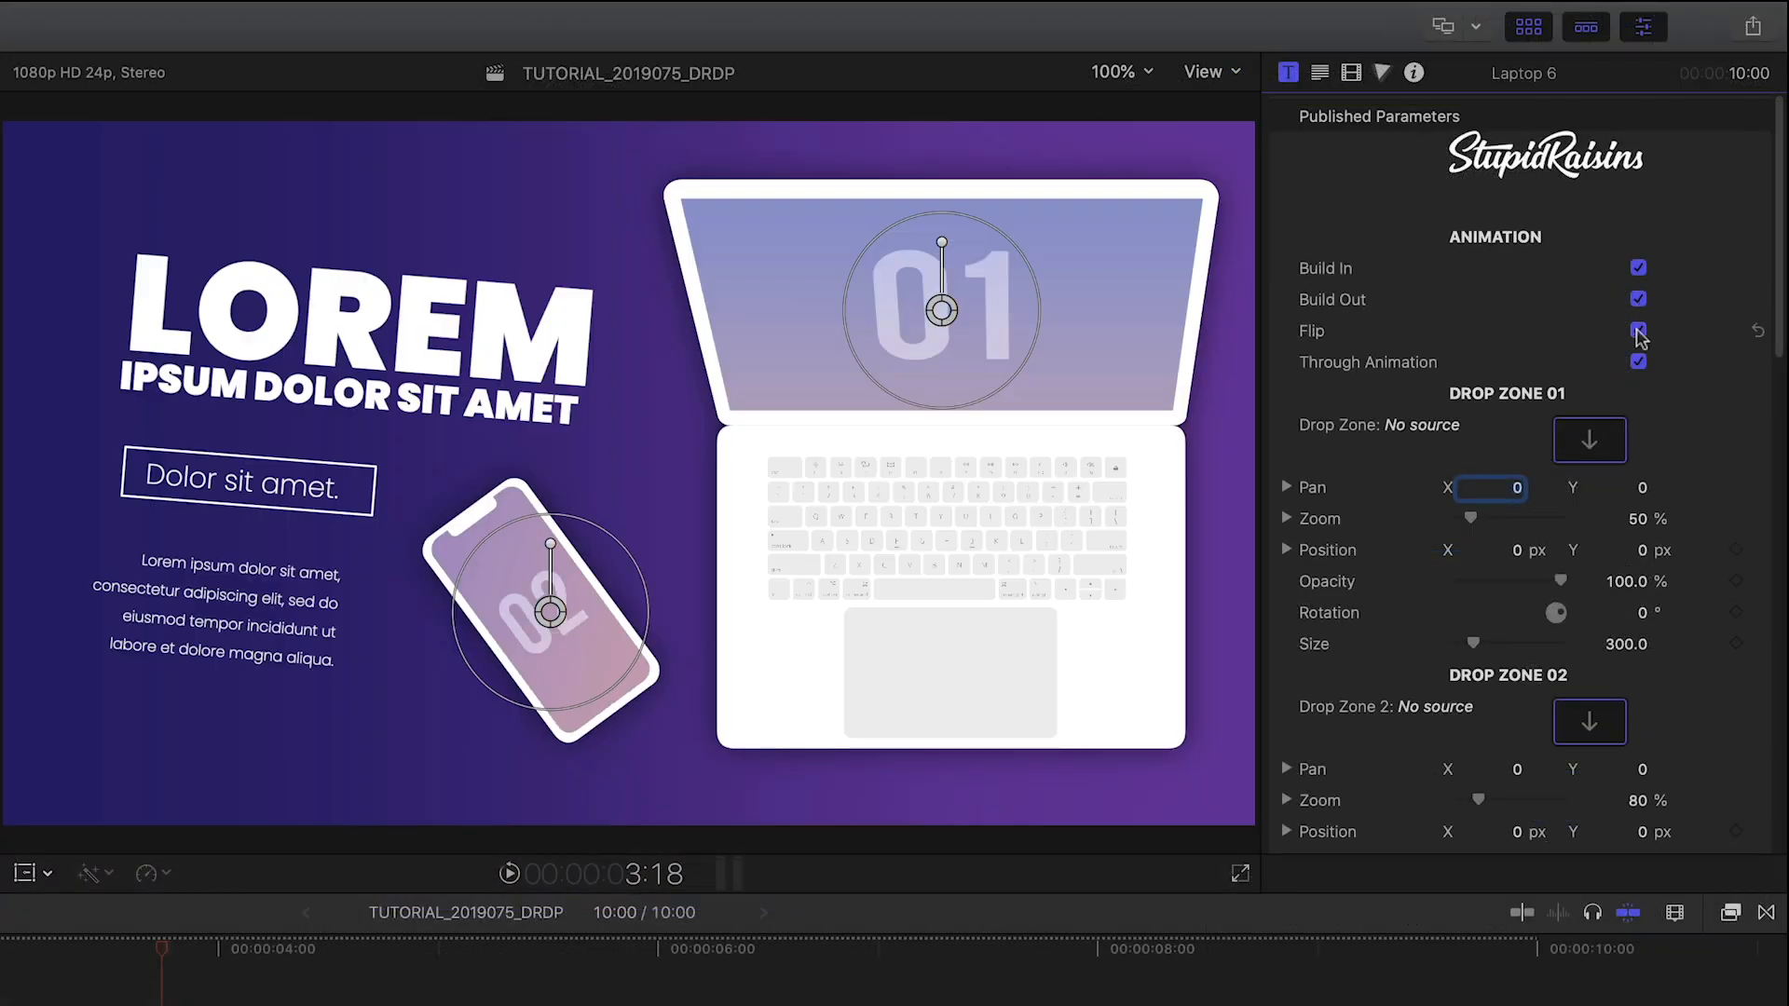
Disable the Flip animation and select the Laptop 6 clip in the project
{"action": "left_click", "coordinate": [1640, 331]}
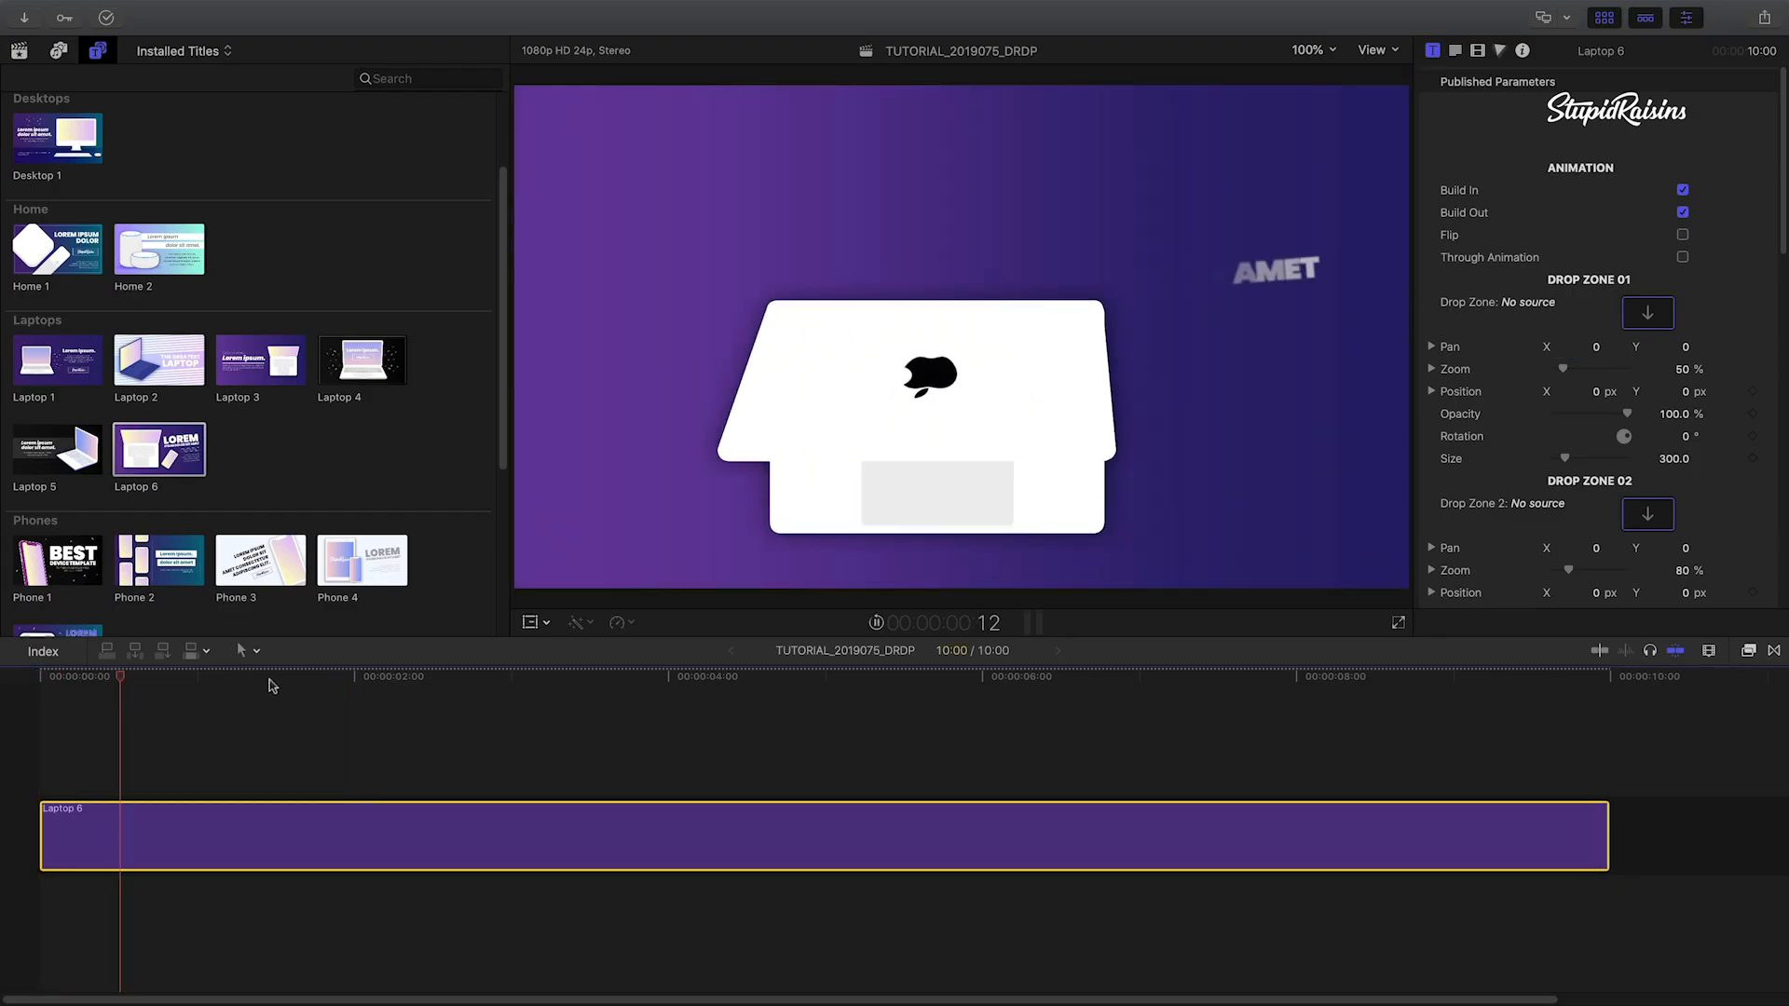
{"action": "left_click", "coordinate": [413, 675]}
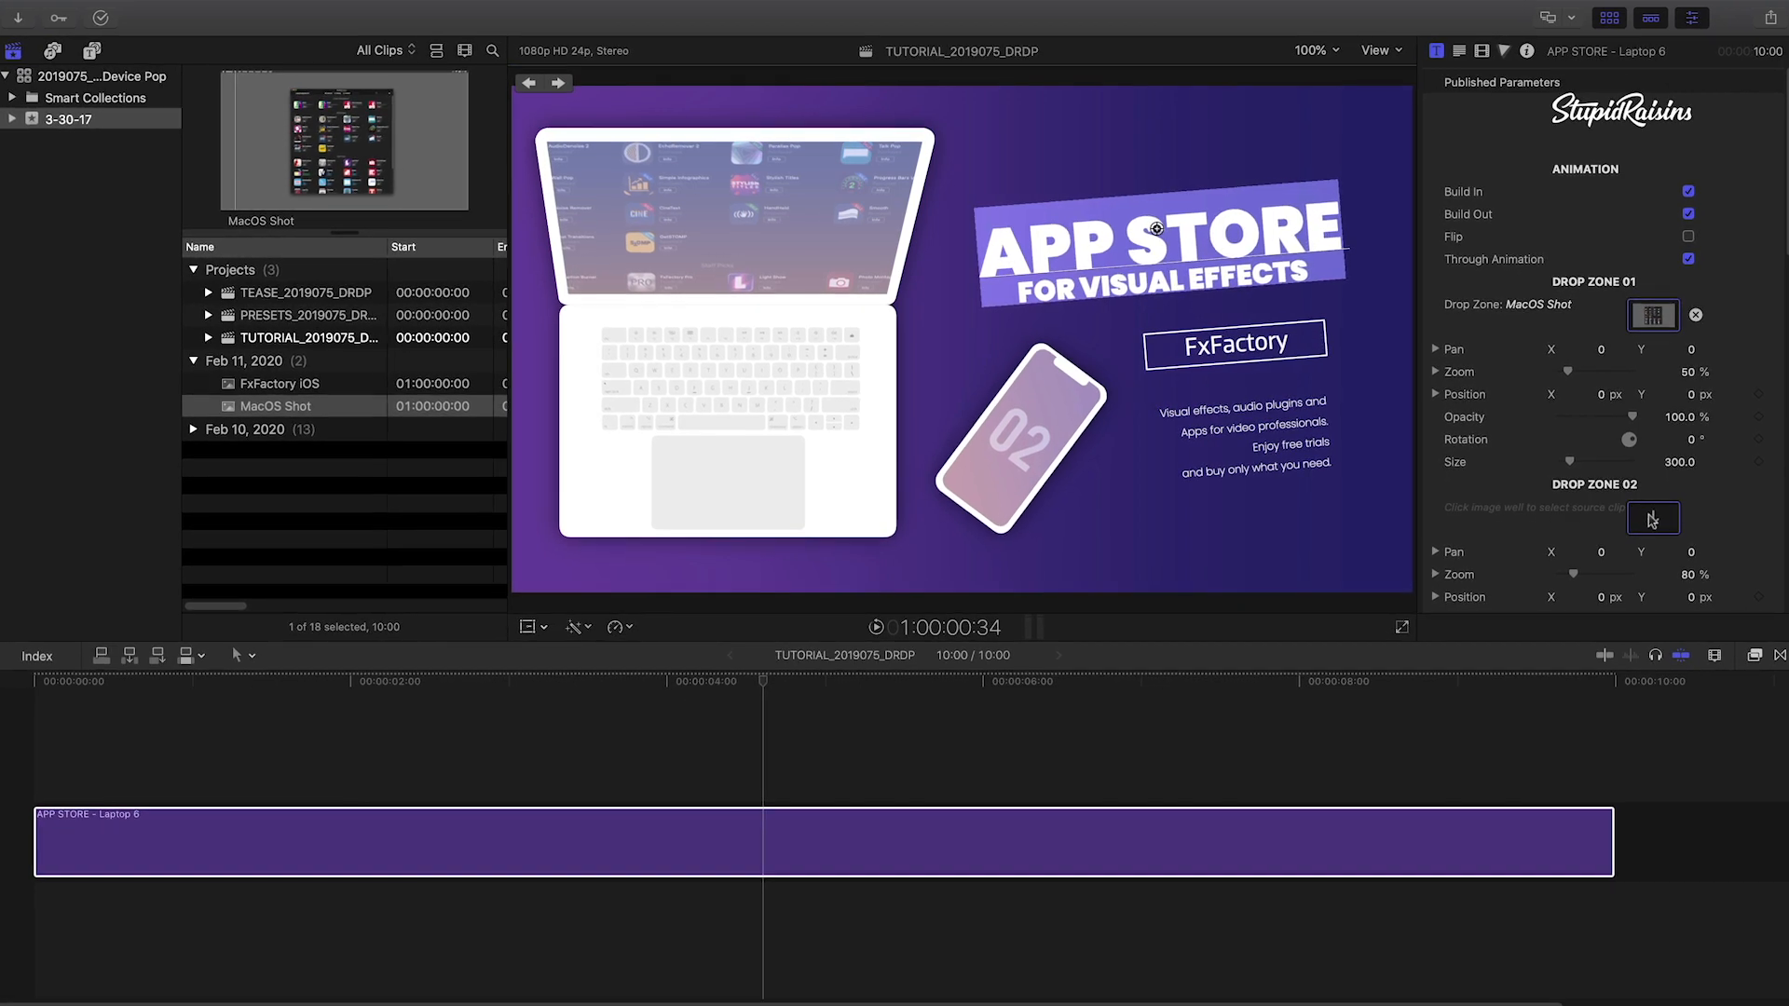
Put the FxFactory iOS screenshot into the phone's drop zone
{"action": "left_click", "coordinate": [1651, 519]}
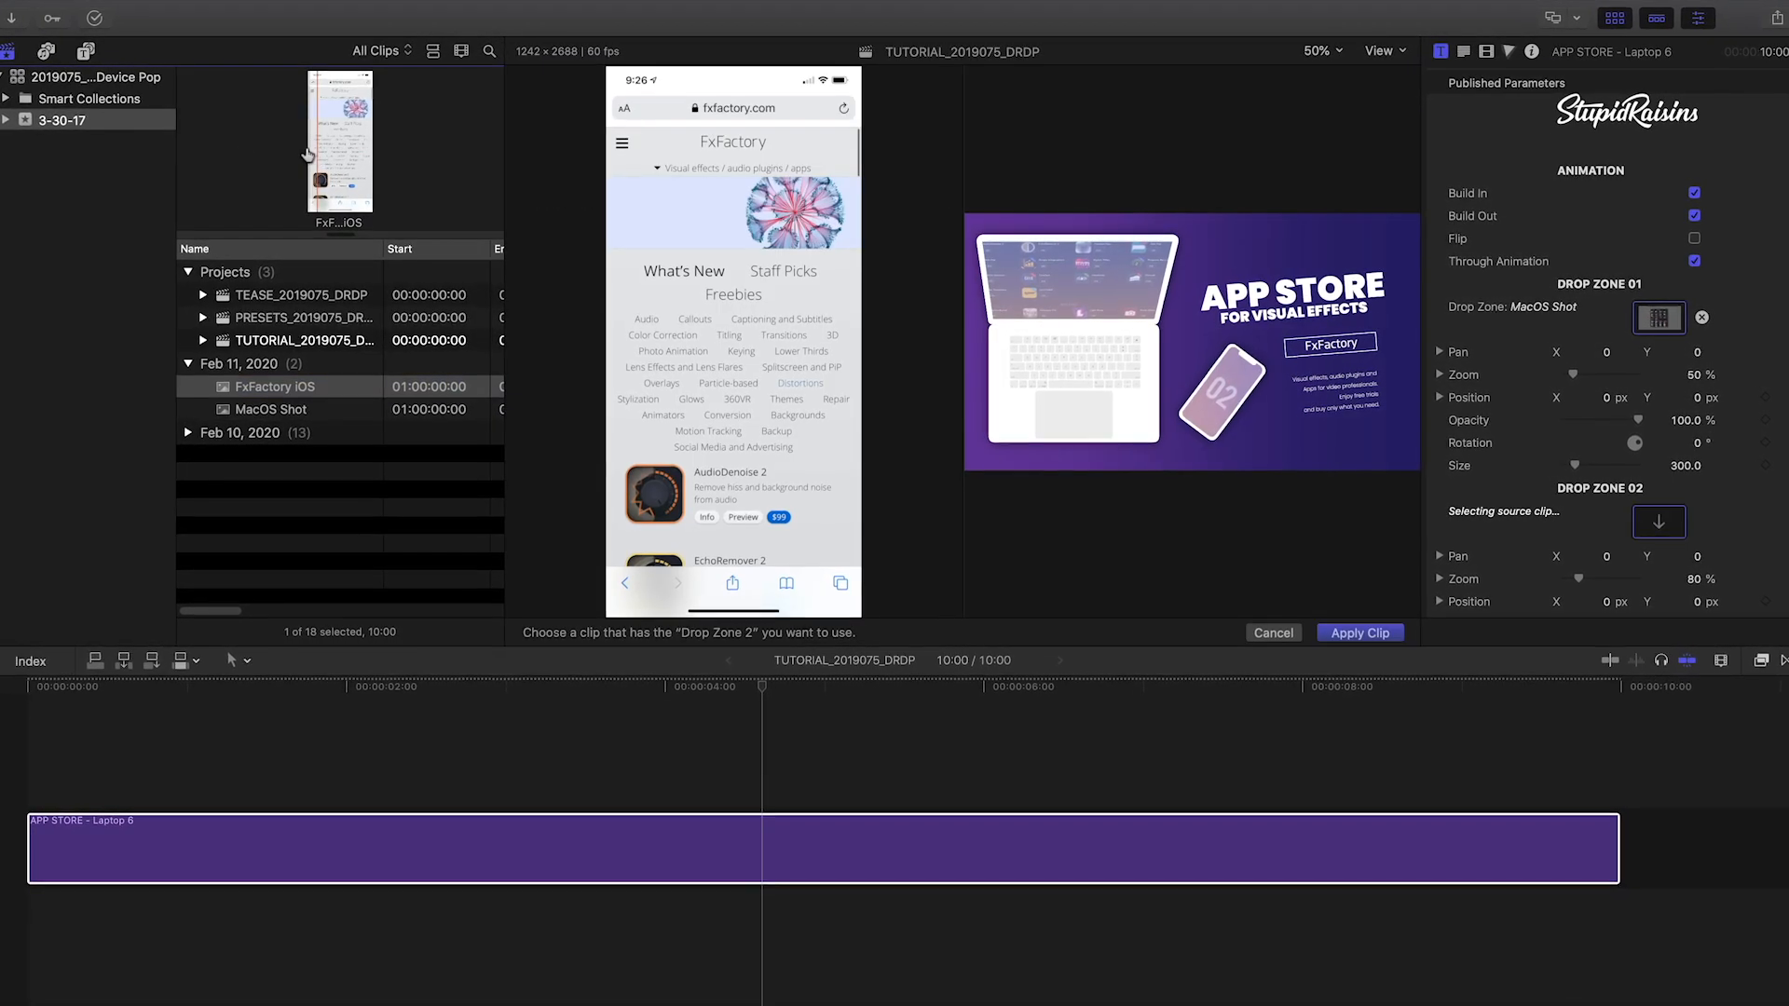
{"action": "left_click", "coordinate": [1359, 631]}
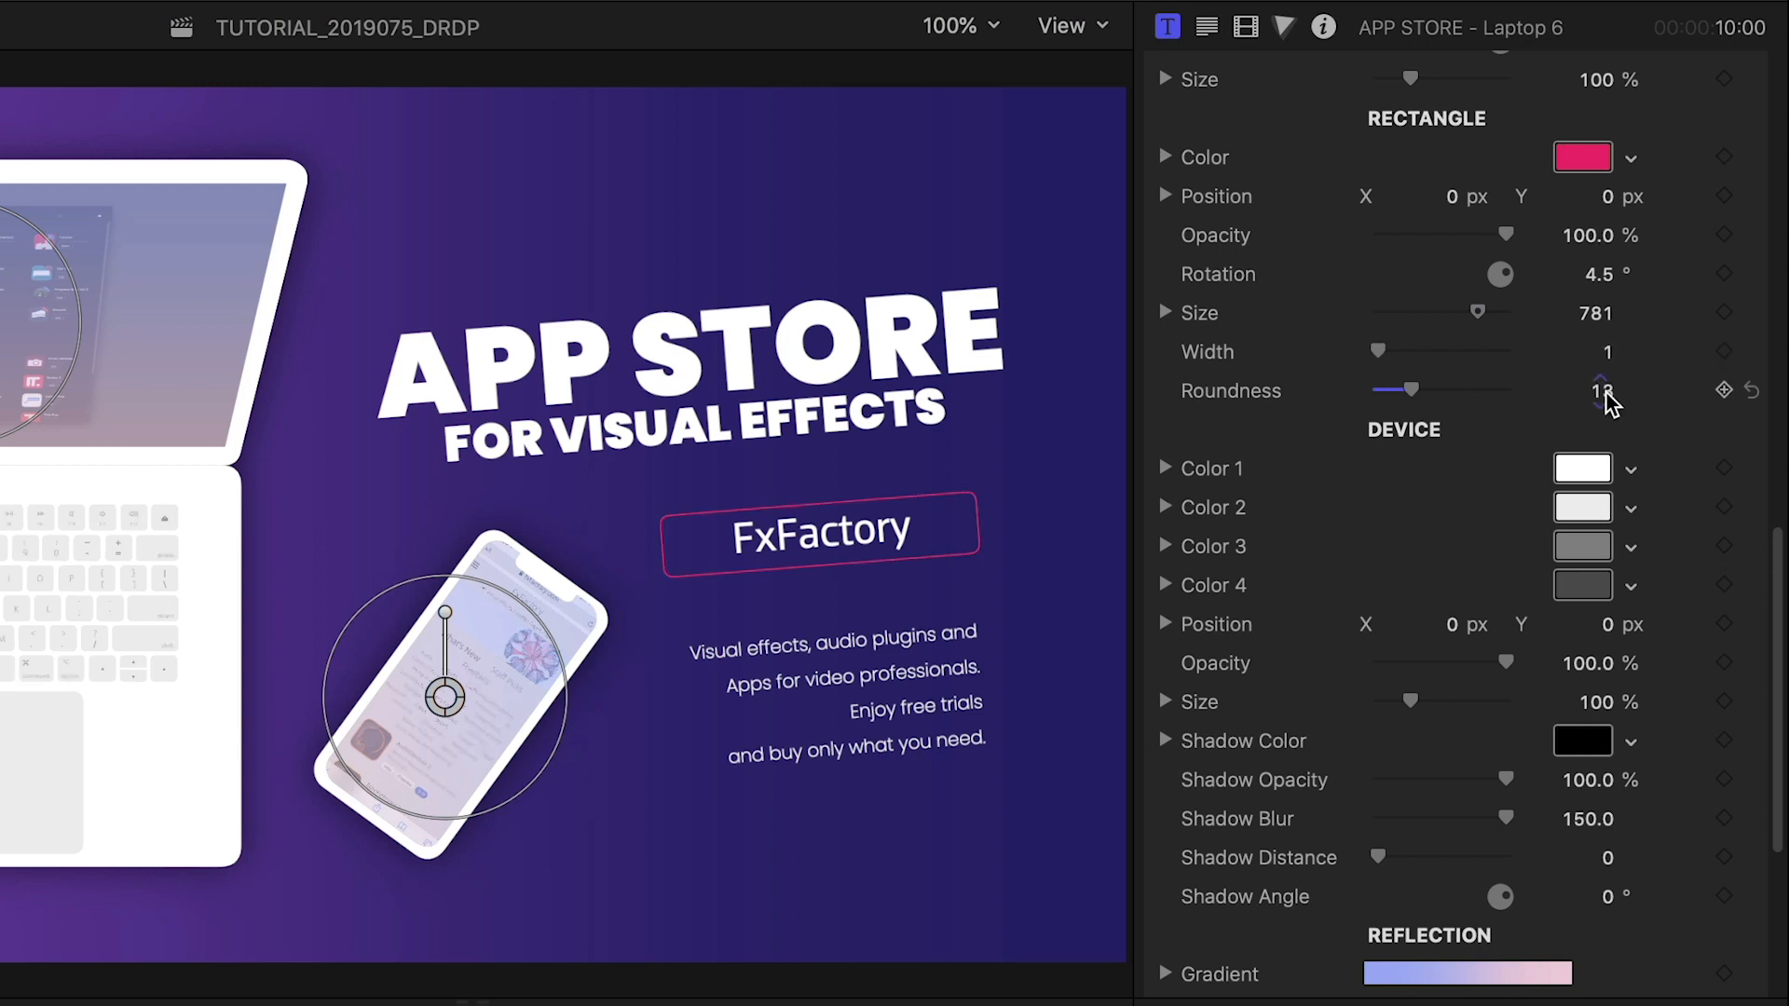
Raise the Roundness of the FxFactory label box to round its corners
{"action": "left_click", "coordinate": [1583, 156]}
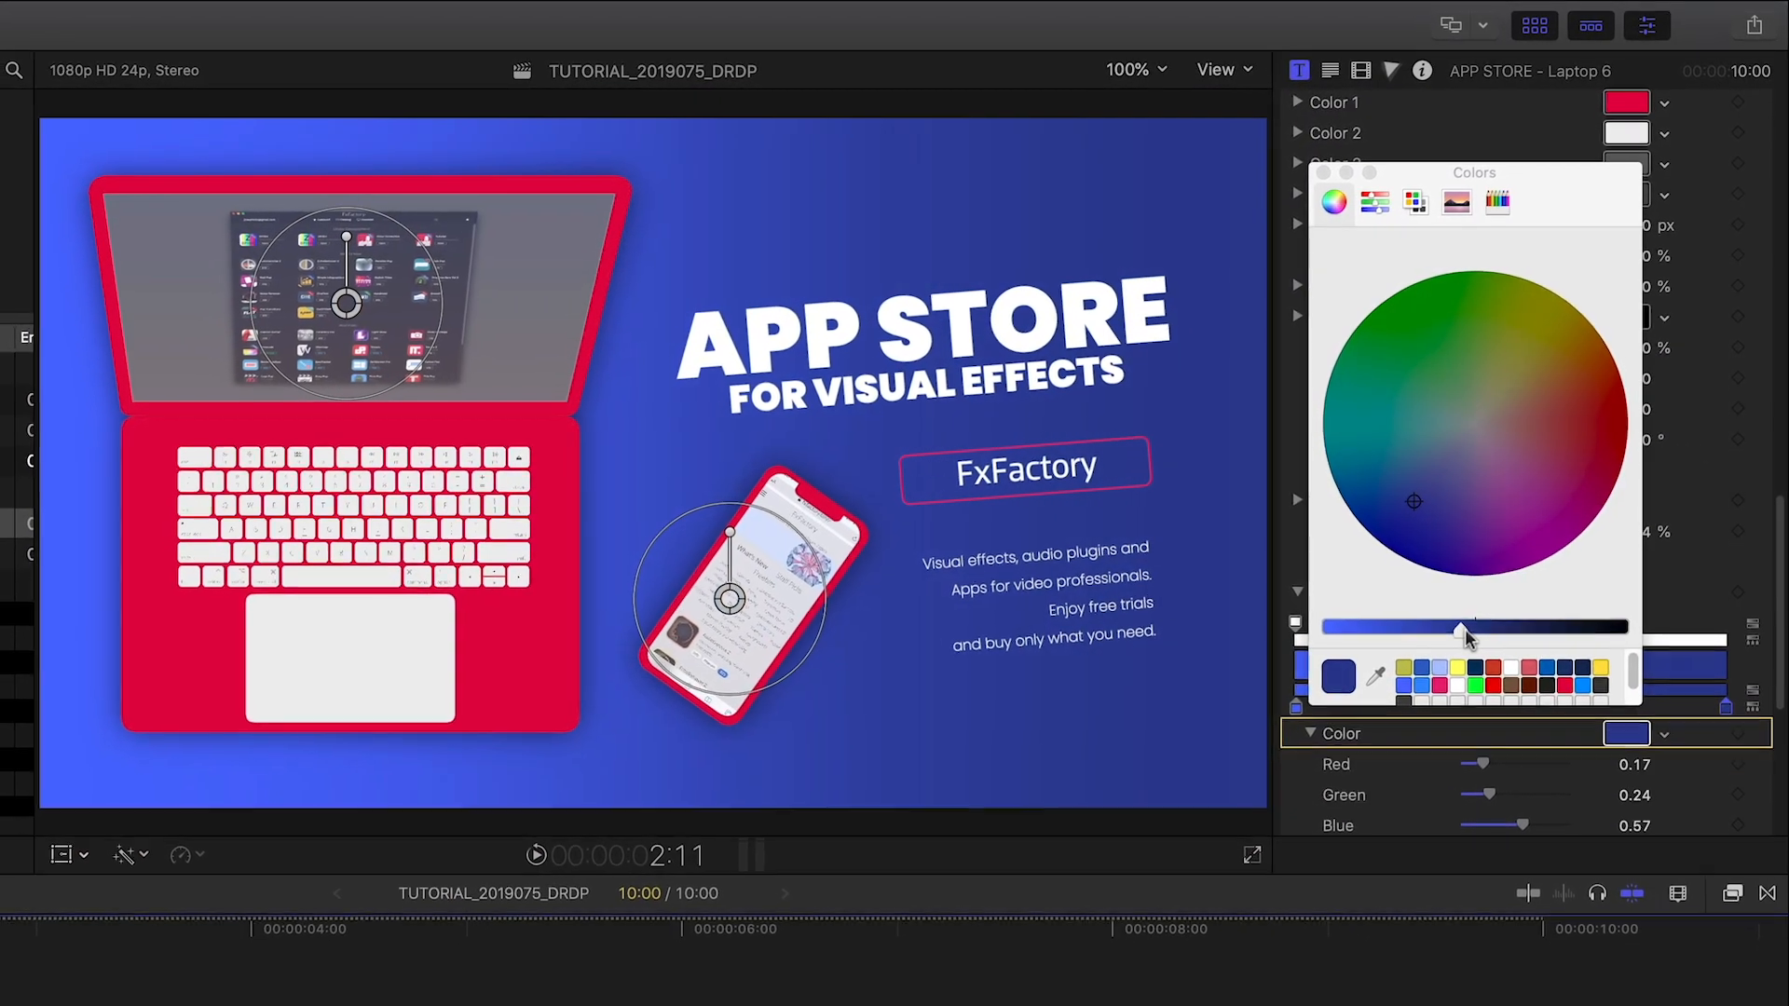
Pick a blue shade on the color wheel for the background gradient
{"action": "left_click", "coordinate": [1252, 854]}
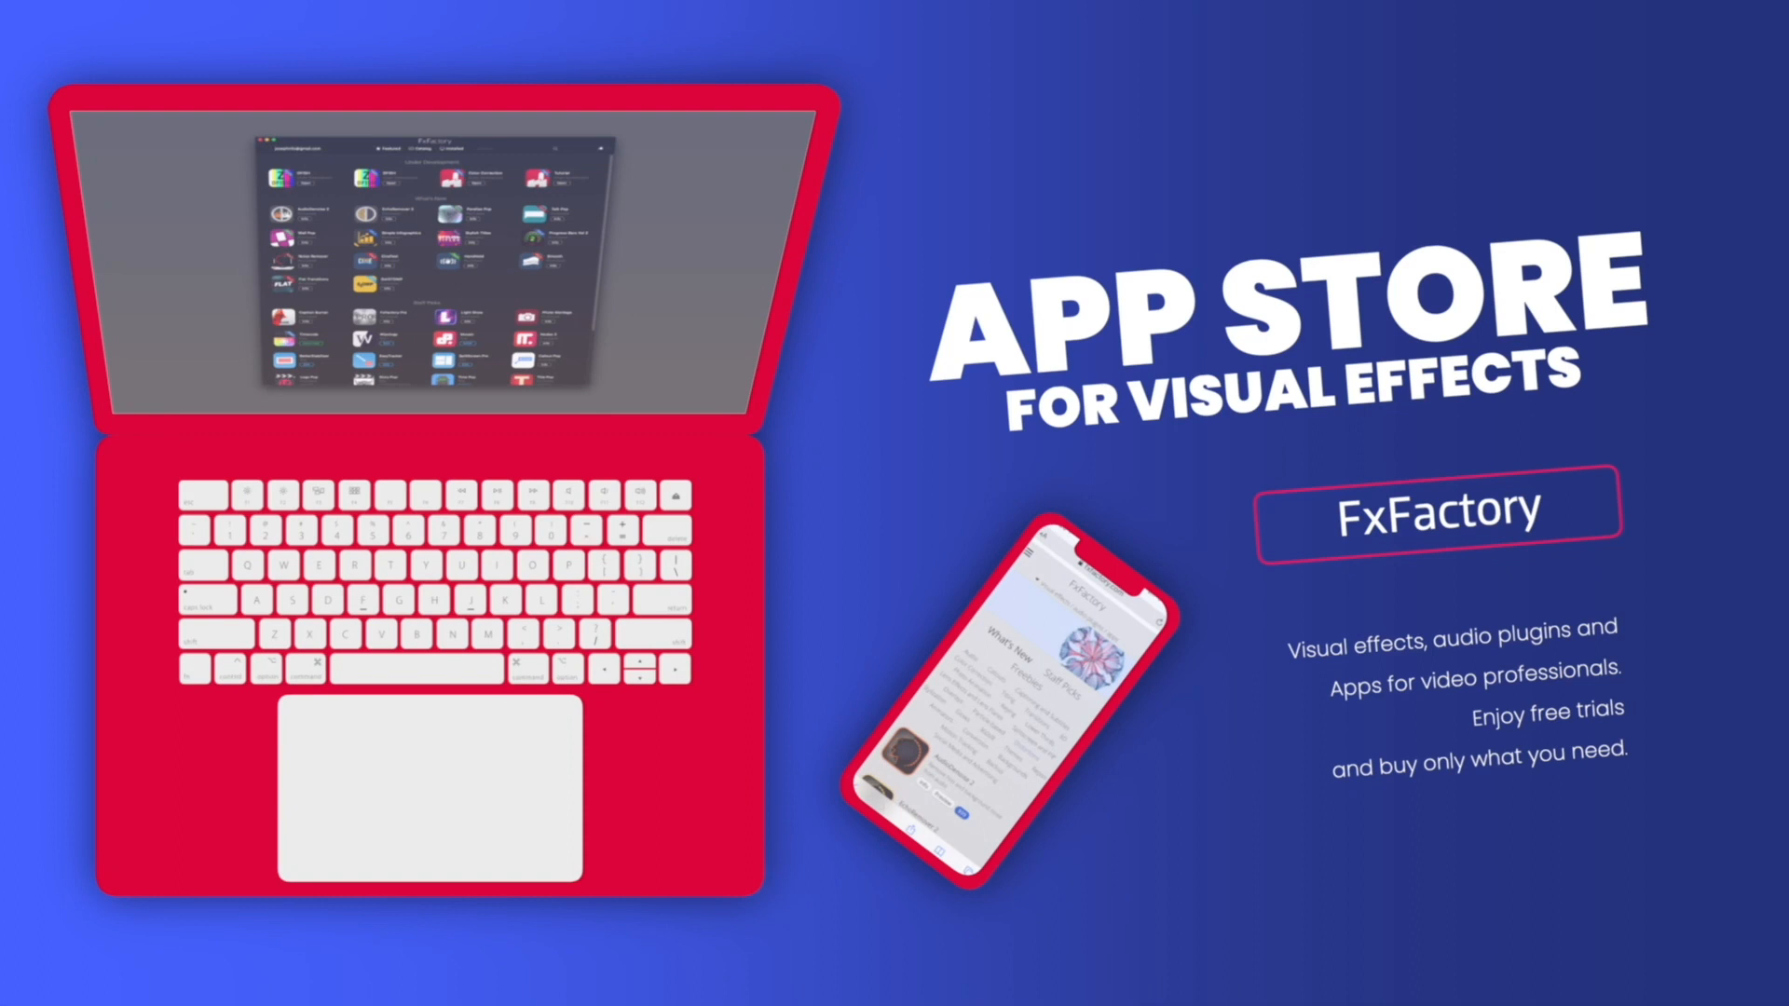